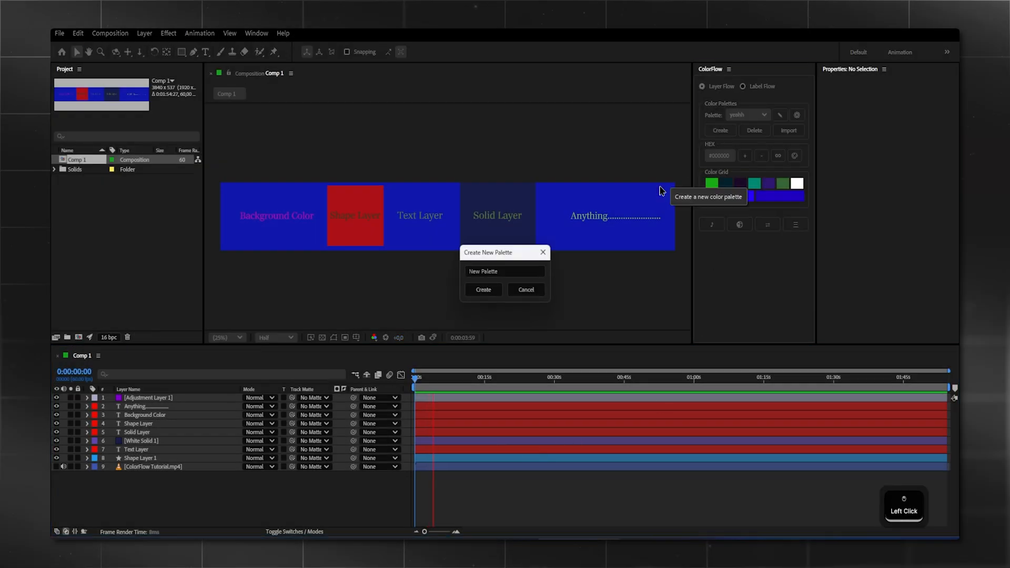
- Name the new ColorFlow palette 'Aescripts' and confirm its creation
text(Aescripts)
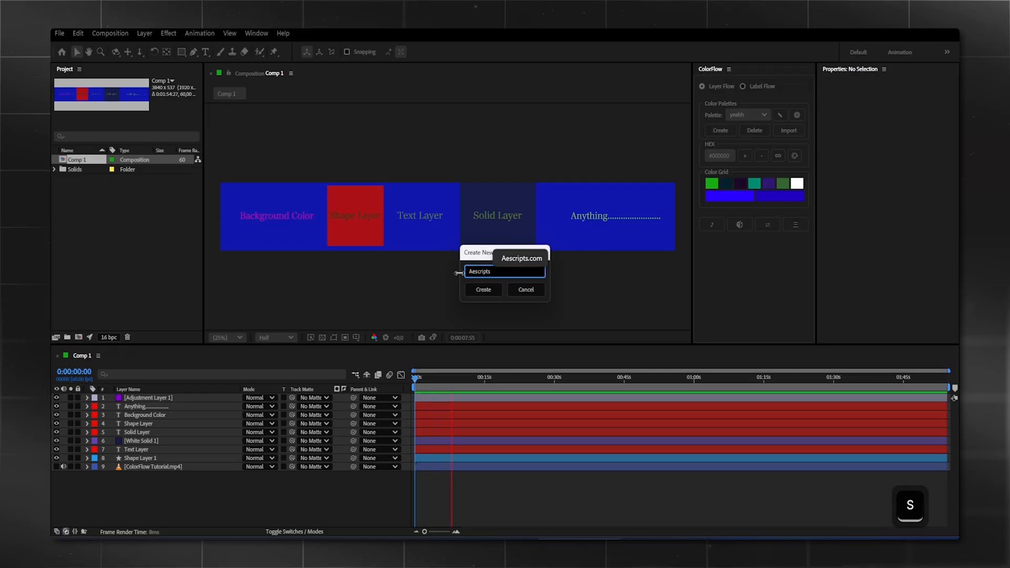
click(482, 289)
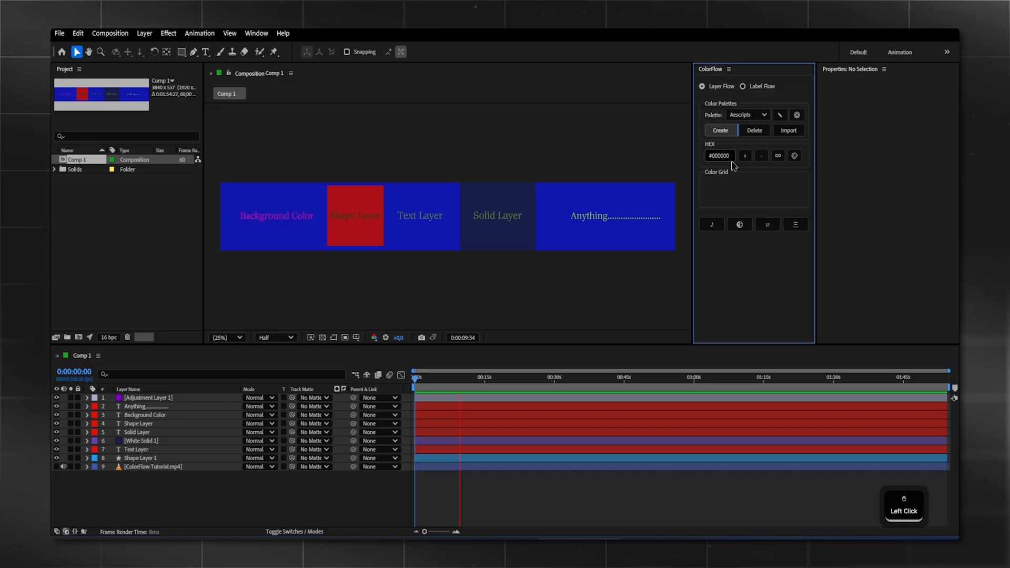
- Replace the hex value with A611AC and add that purple to the Aescripts palette
click(719, 156)
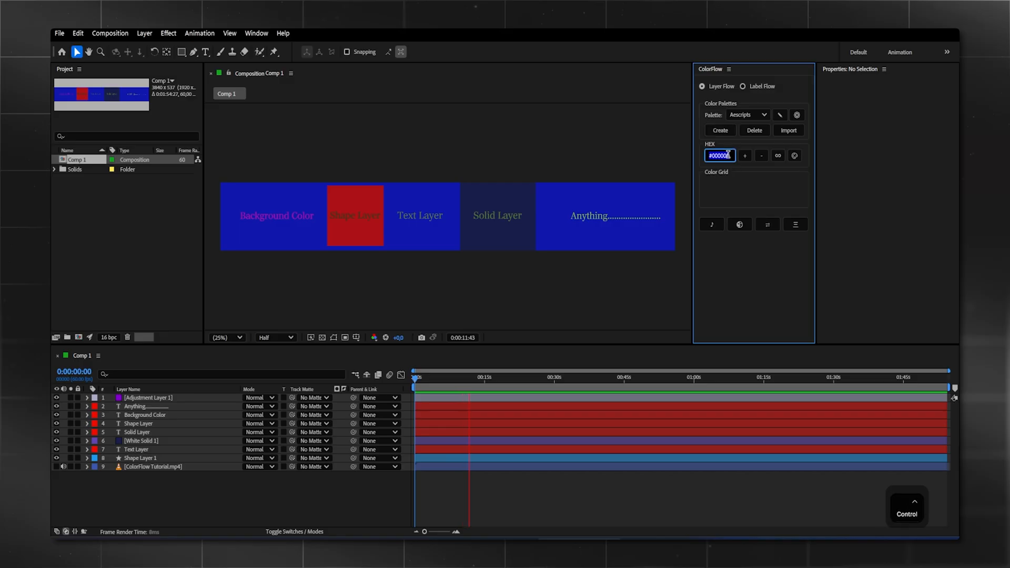
text(A611AC)
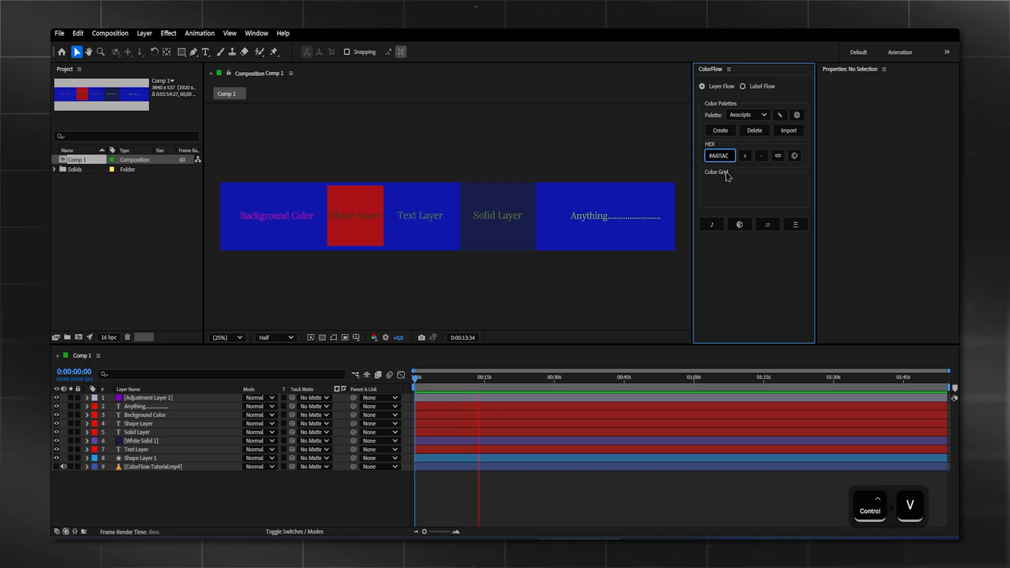
click(744, 155)
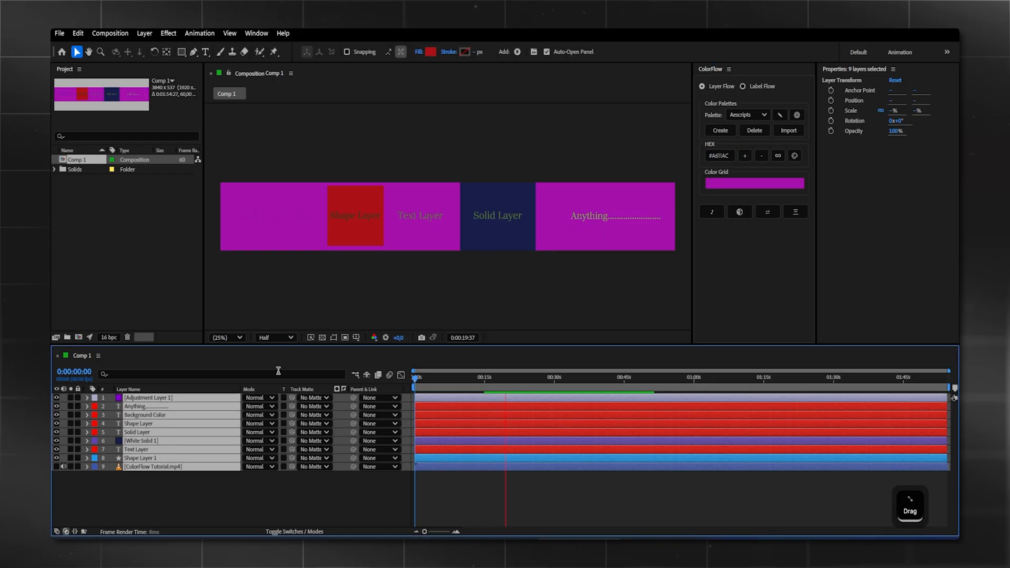
- Add another hex colour swatch to the Aescripts Color Grid
click(744, 155)
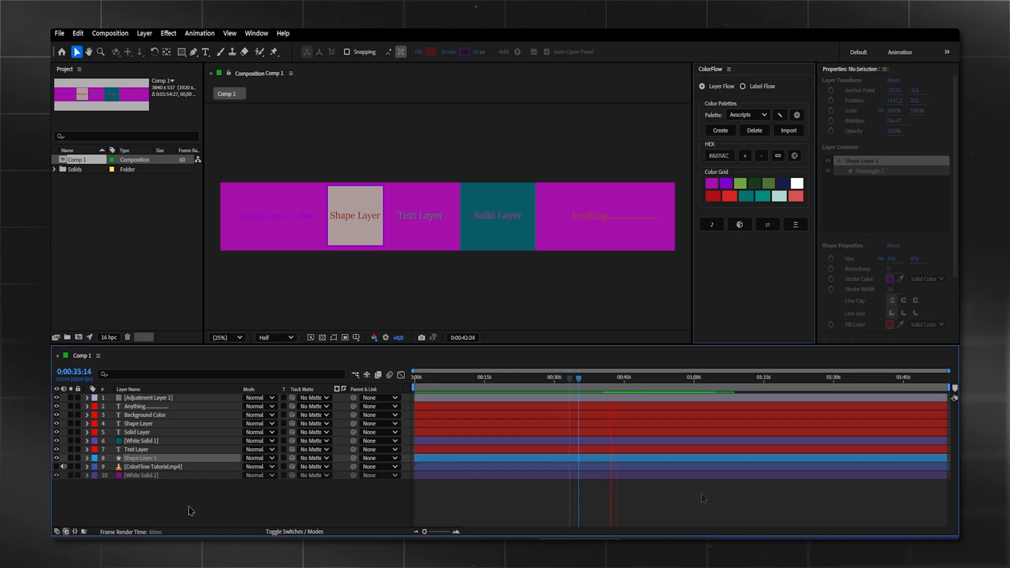
- Randomize the layers' fill colours from the Aescripts palette three times
click(778, 155)
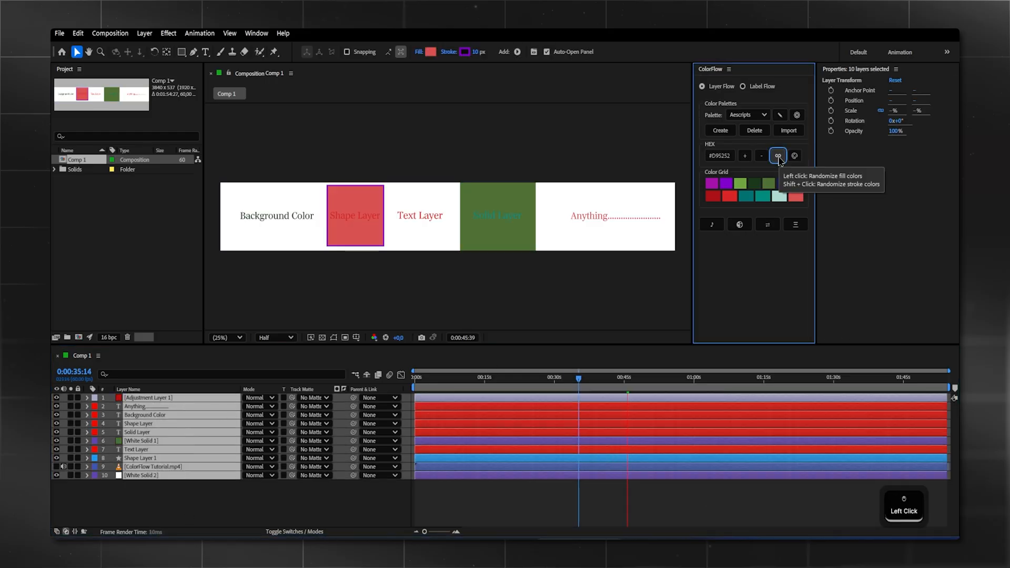
click(778, 155)
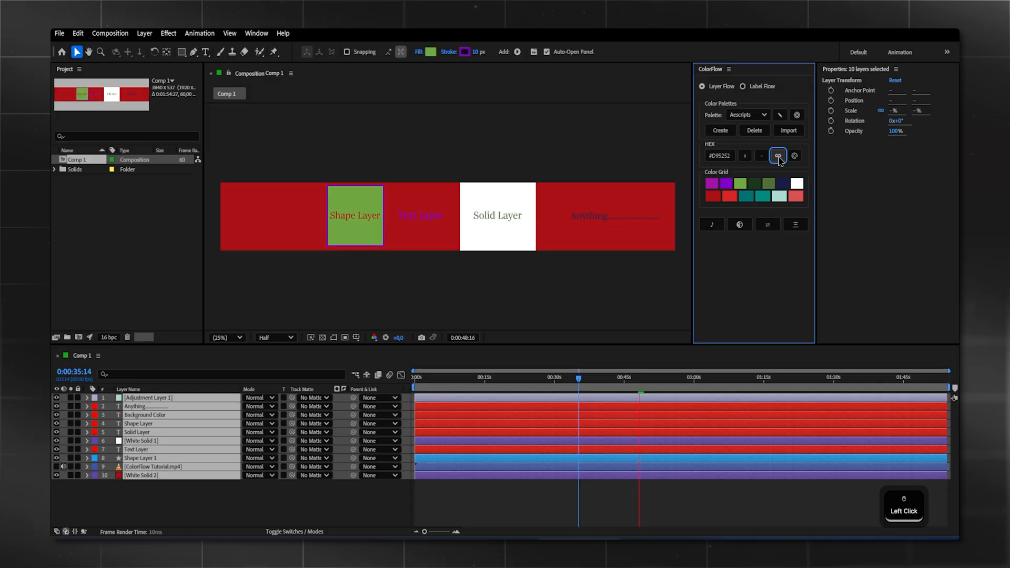
click(778, 155)
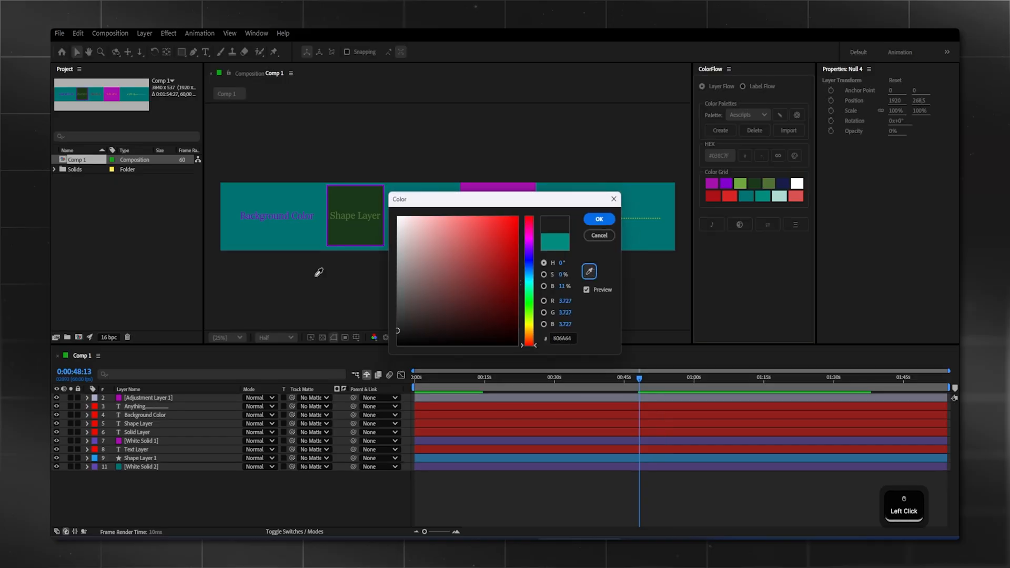
- Confirm the picked yellow, remove the navy swatch, and select the yellow colour
click(598, 219)
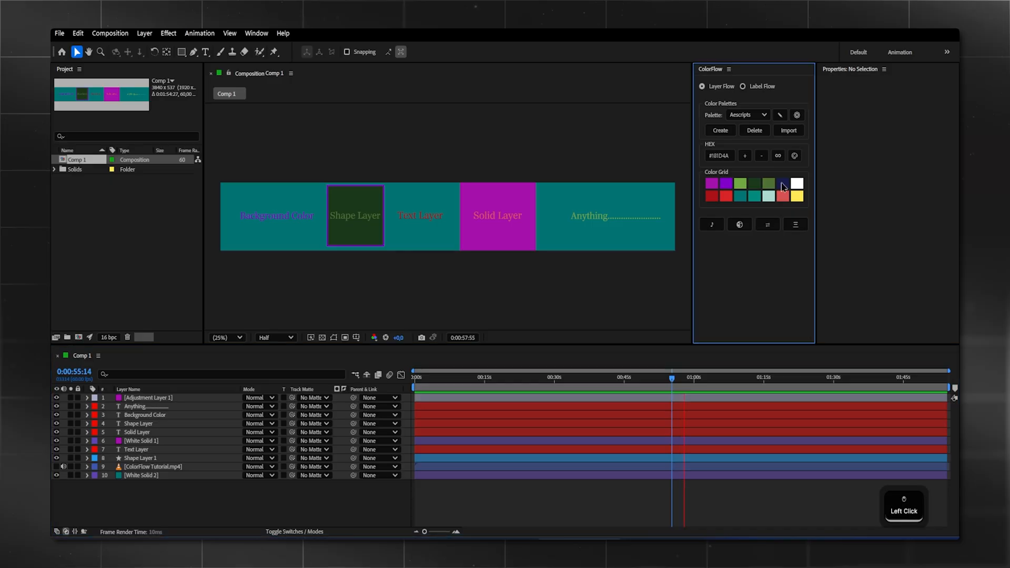
click(797, 196)
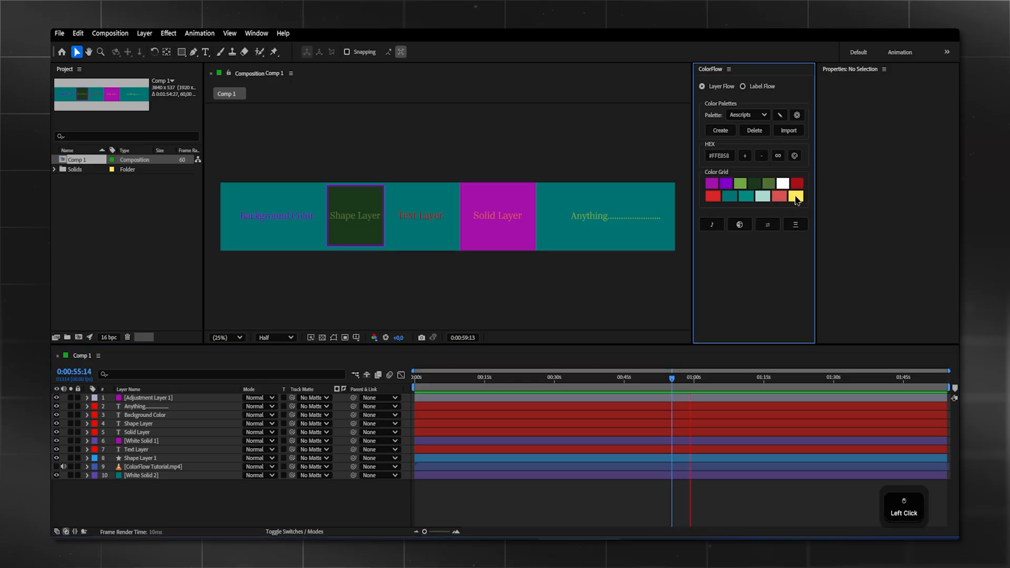
click(761, 155)
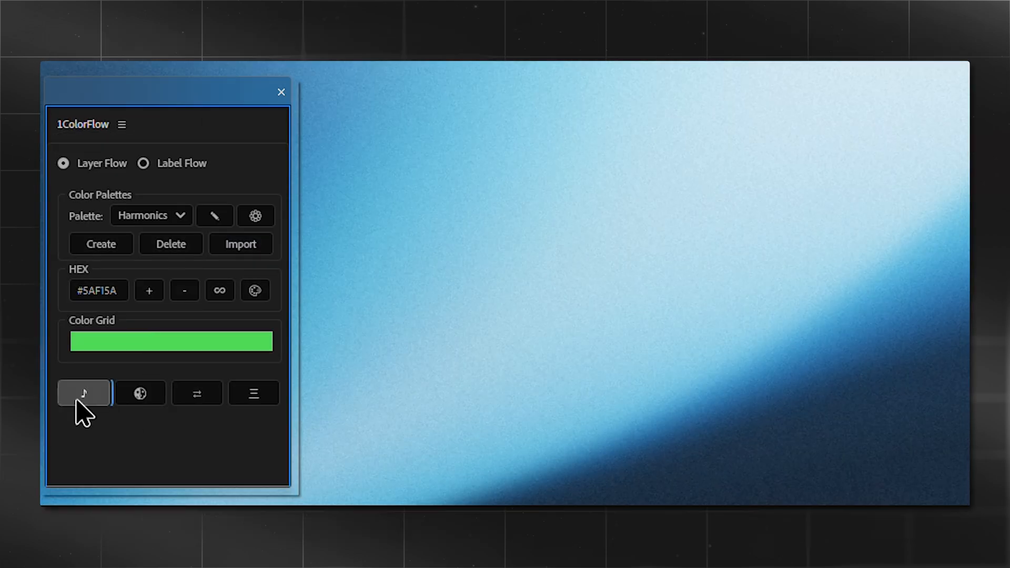
- Extract the footage's unique colours and switch ColorFlow to Label Flow mode
click(84, 393)
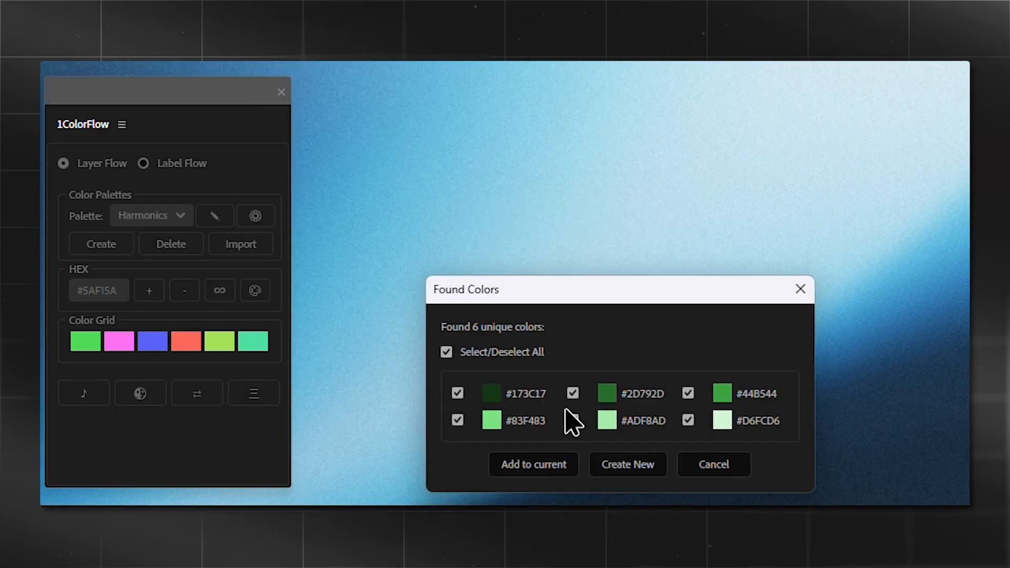
click(533, 465)
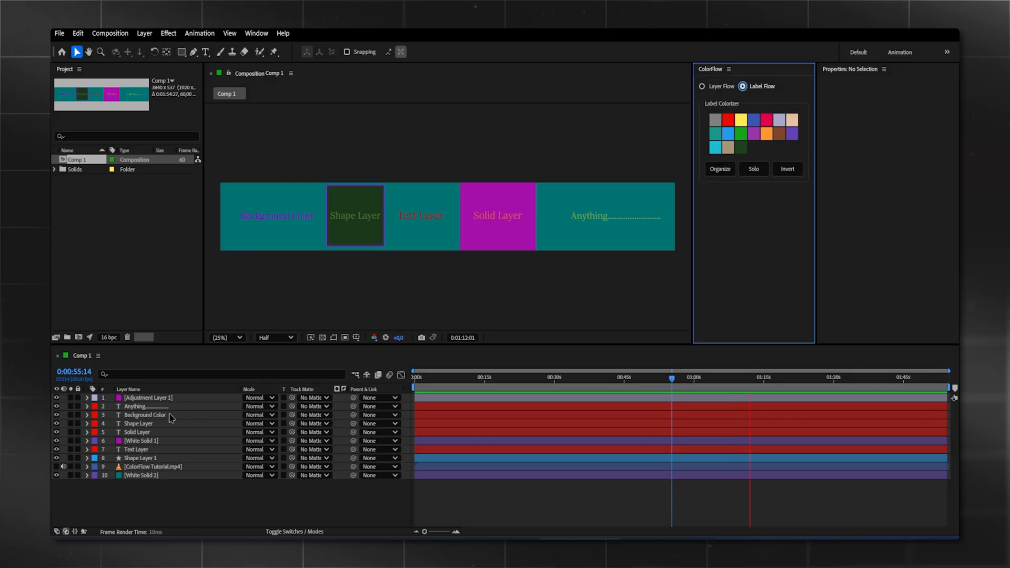
- Select the Background Color layer, reorganize label colours, then select the blue-labelled layers
click(145, 415)
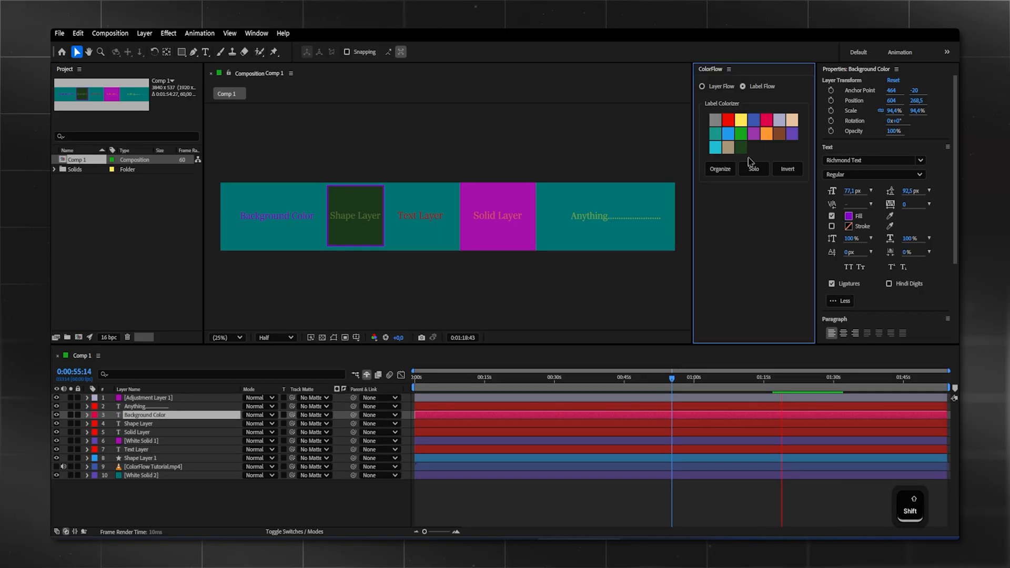
click(719, 169)
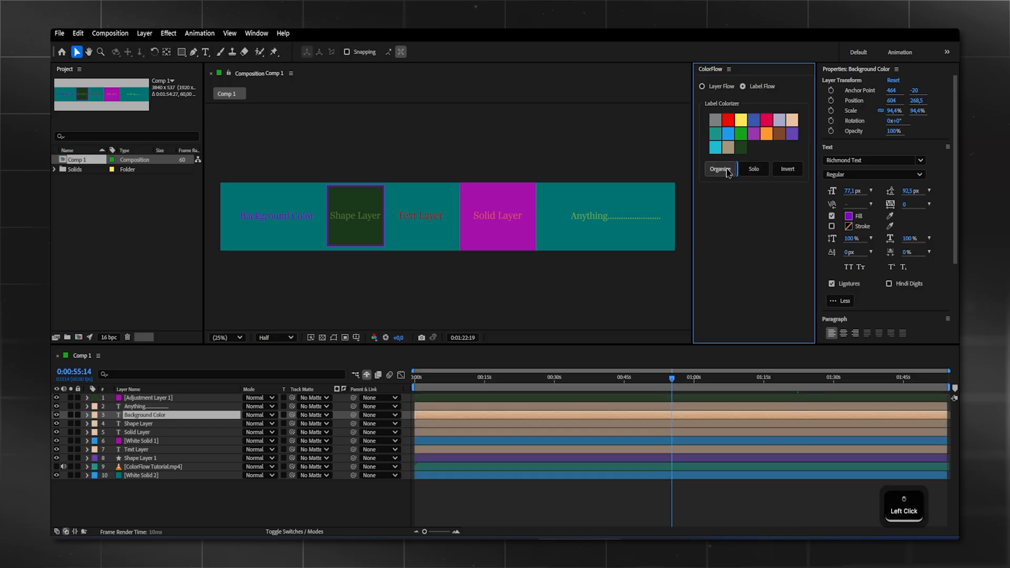
click(720, 168)
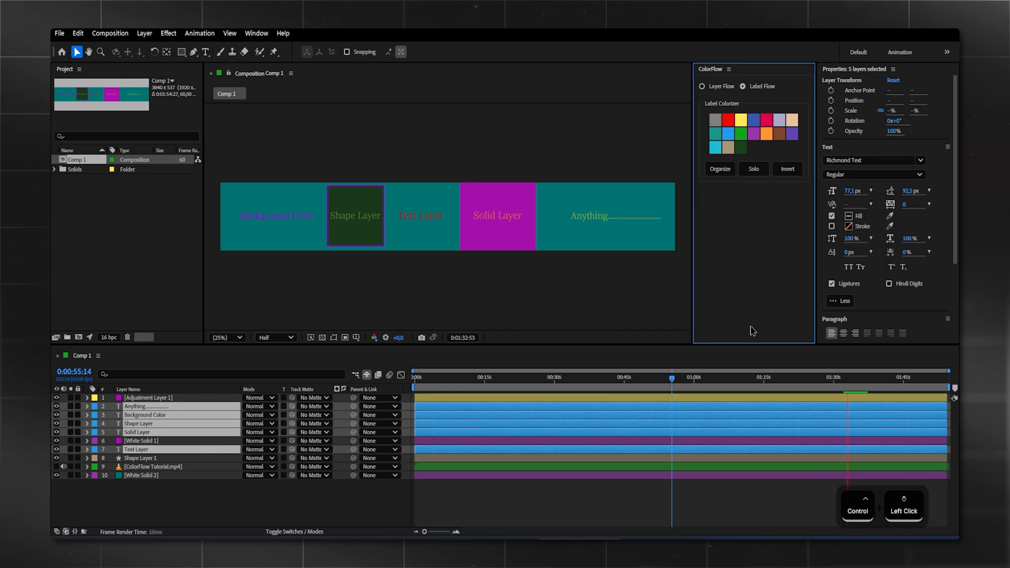
- Solo the five blue-labelled text layers
click(753, 169)
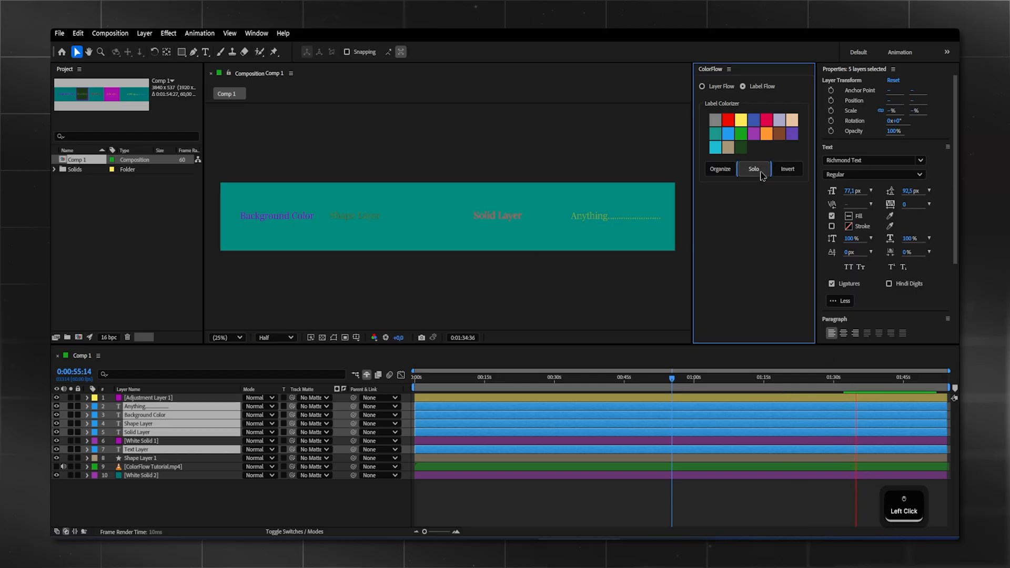